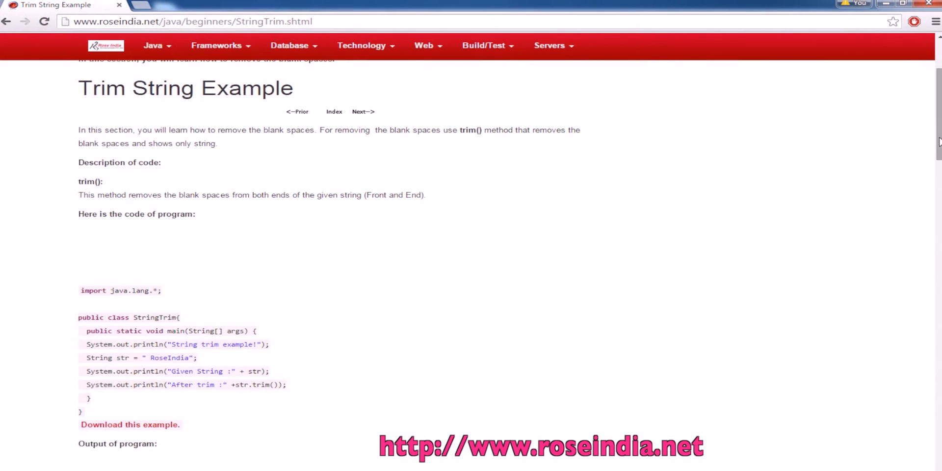
Scroll through the StringTrim code on the RoseIndia tutorial page, then switch to Eclipse
{"action": "scroll", "scroll_direction": "down", "scroll_amount": 3}
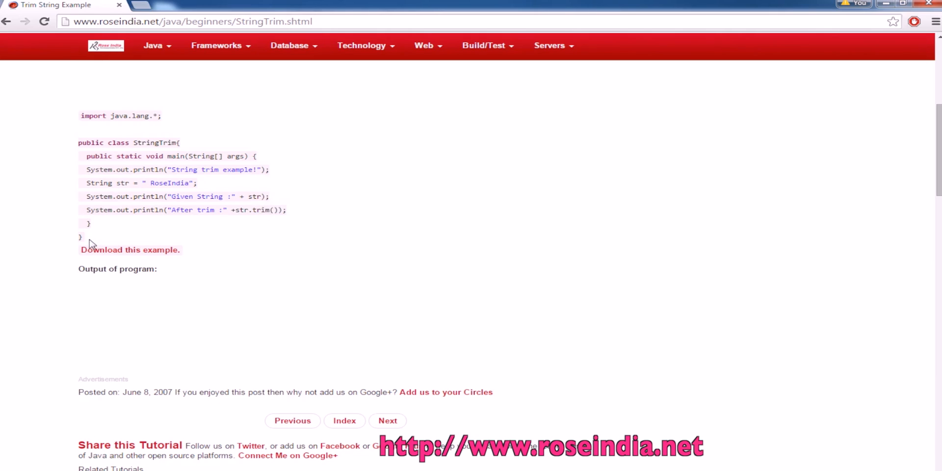
{"action": "right_click", "coordinate": [180, 174]}
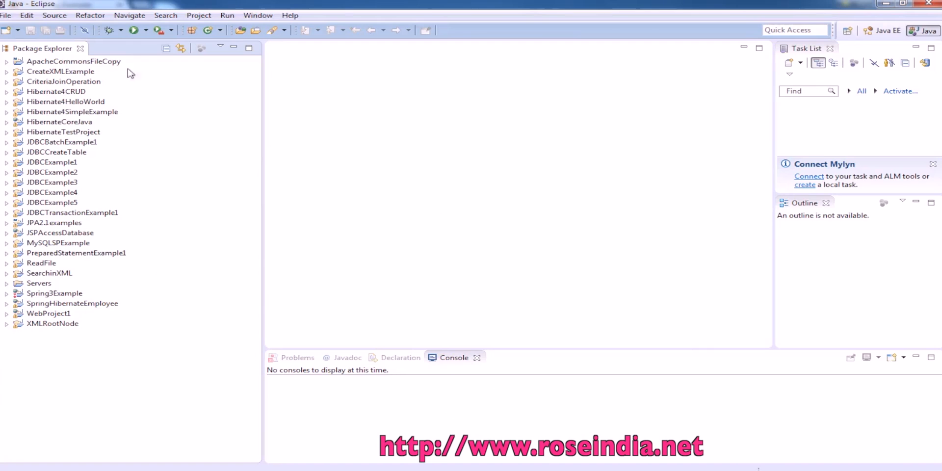
Create a Java project named TrimStringExample from the File > New menu
{"action": "left_click", "coordinate": [5, 15]}
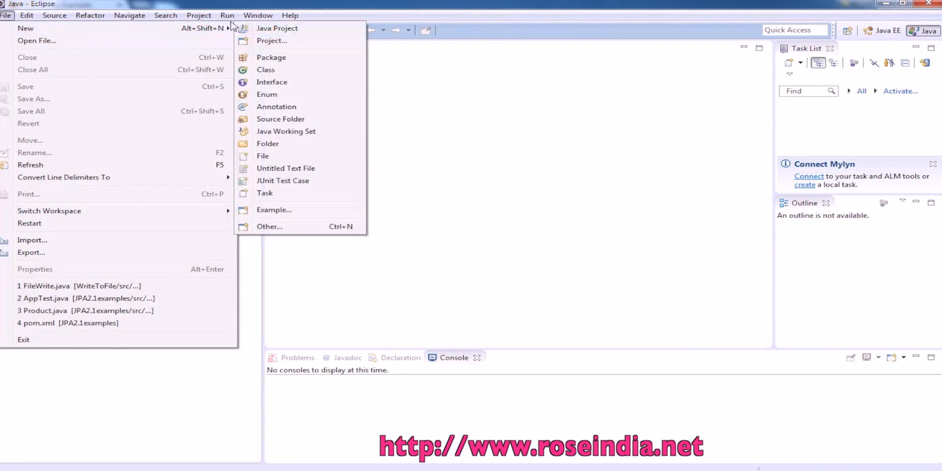
{"action": "left_click", "coordinate": [277, 27]}
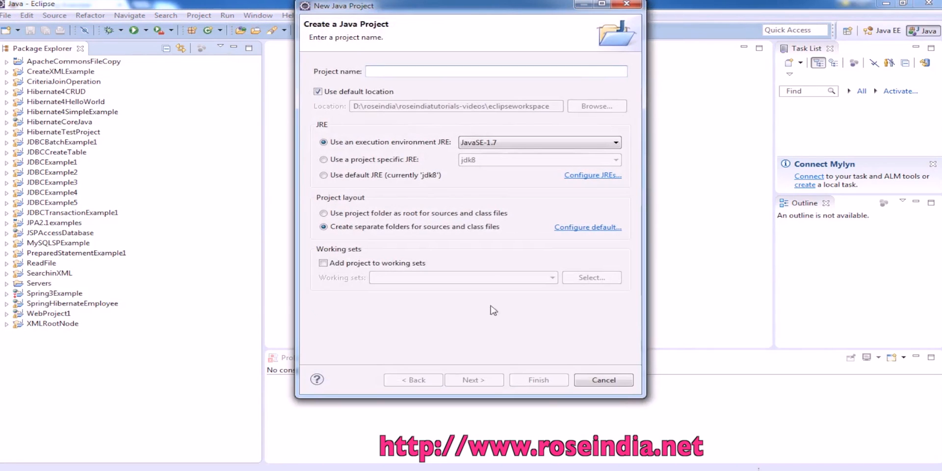
{"action": "mouse_move", "coordinate": [347, 71]}
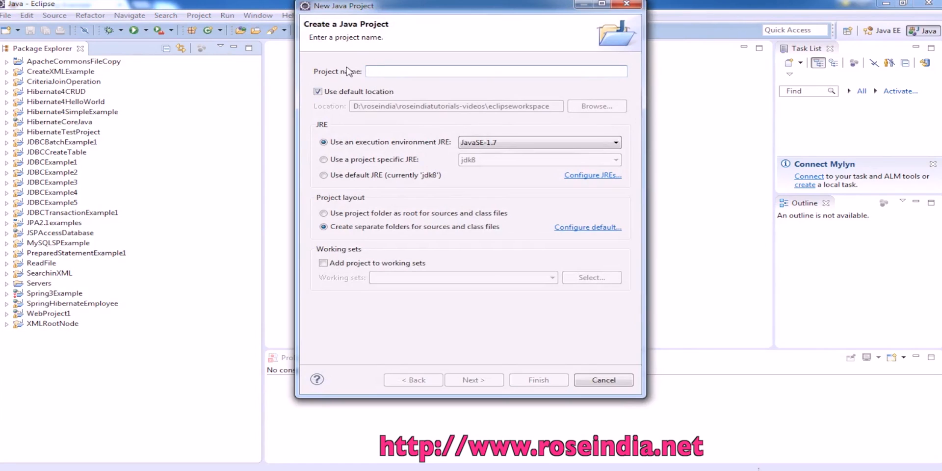
{"action": "type", "text": "TrimStringExample"}
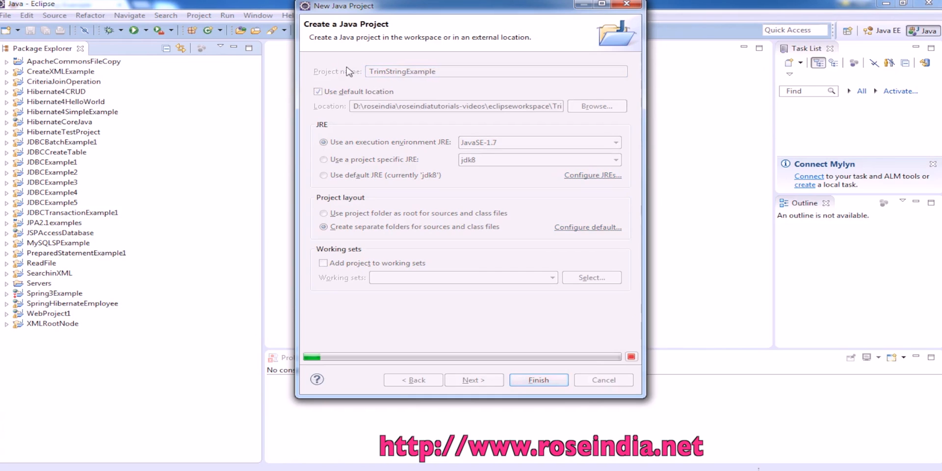
{"action": "left_click", "coordinate": [537, 380]}
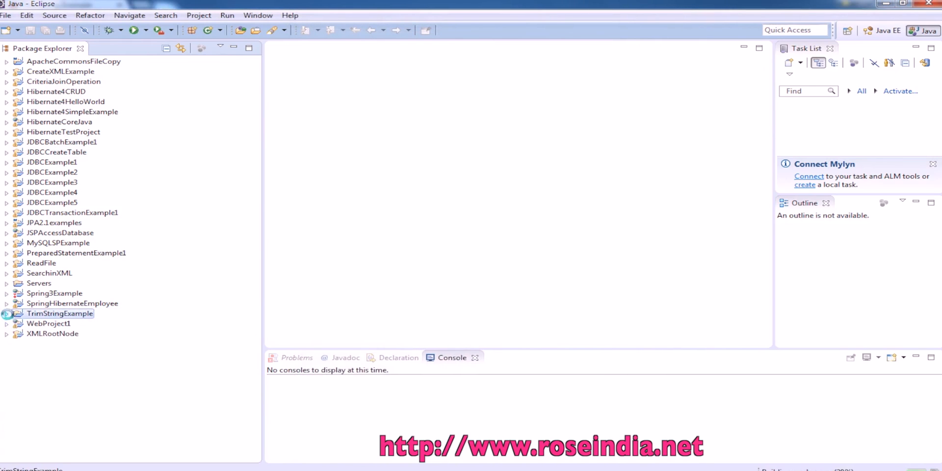
Expand TrimStringExample and add package net.roseindia under its src folder
{"action": "left_click", "coordinate": [6, 313]}
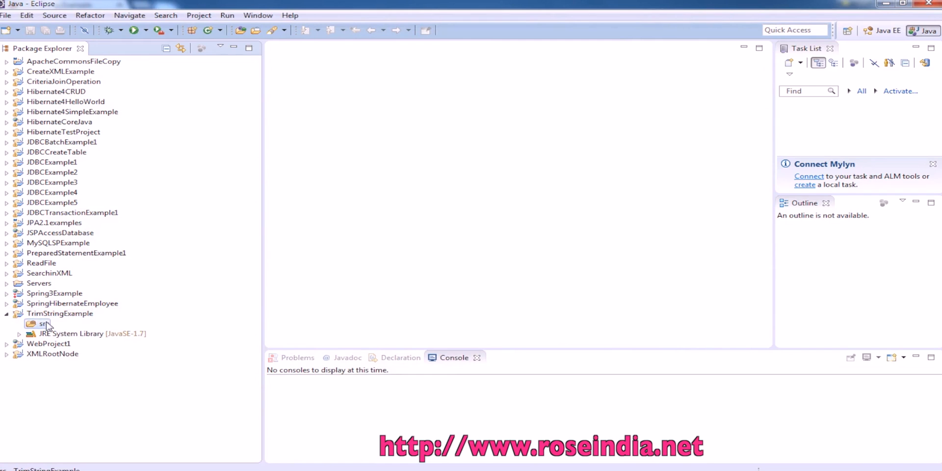
{"action": "right_click", "coordinate": [41, 323]}
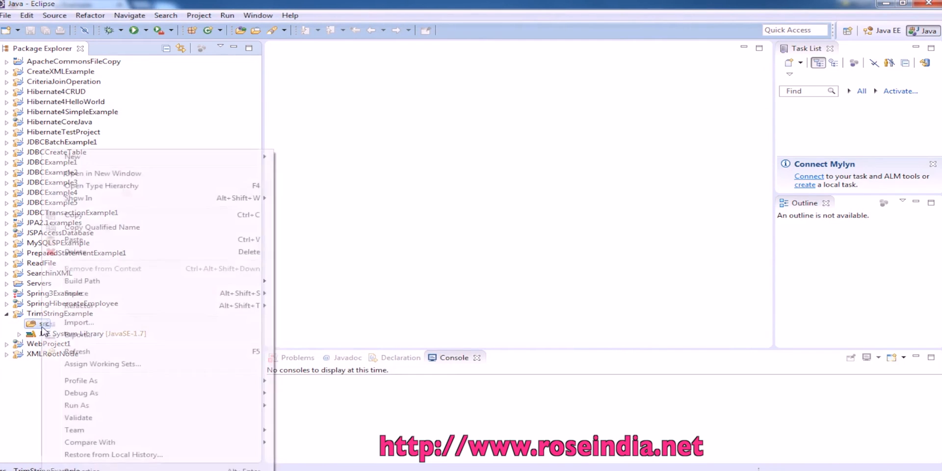
{"action": "mouse_move", "coordinate": [72, 156]}
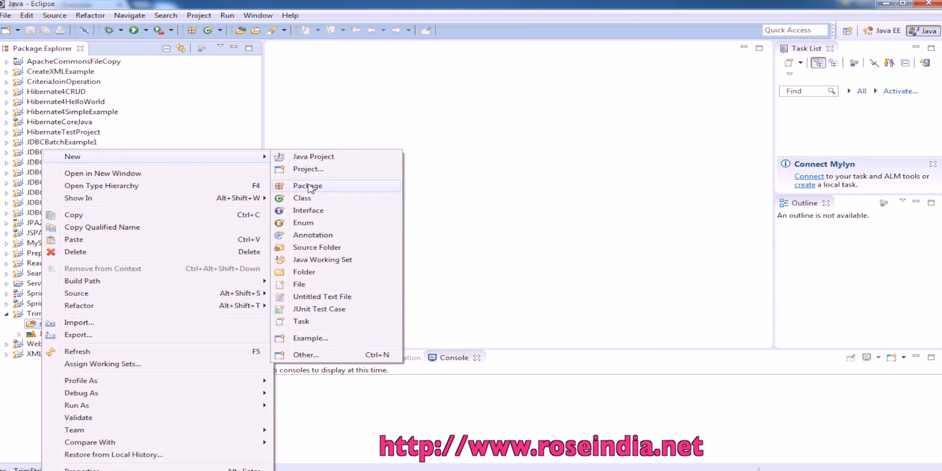
{"action": "left_click", "coordinate": [307, 185]}
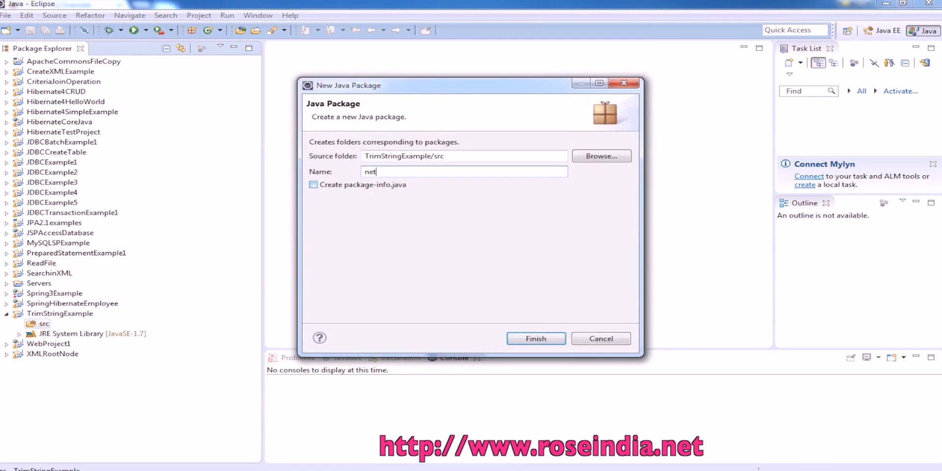
{"action": "type", "text": ".roseind"}
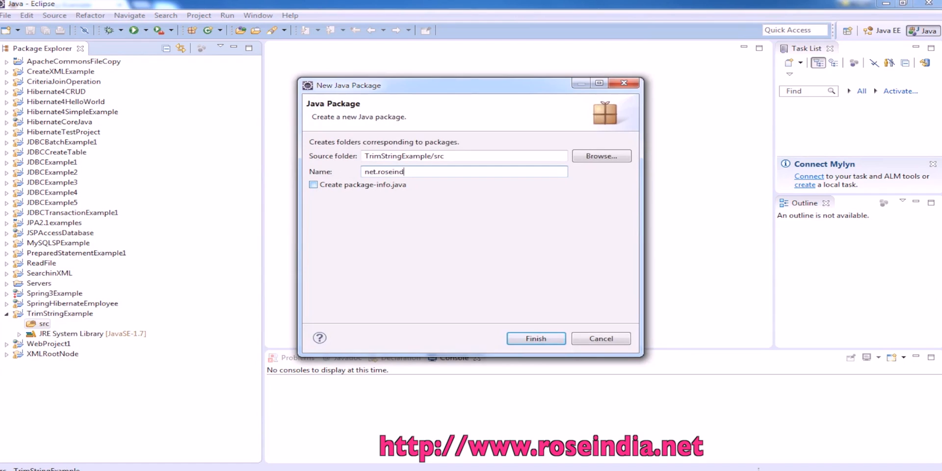
{"action": "left_click", "coordinate": [534, 338]}
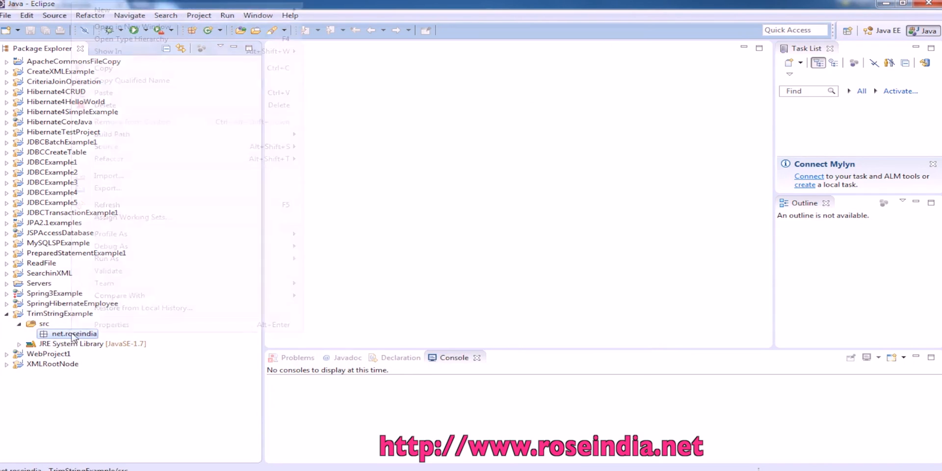
{"action": "mouse_move", "coordinate": [101, 9]}
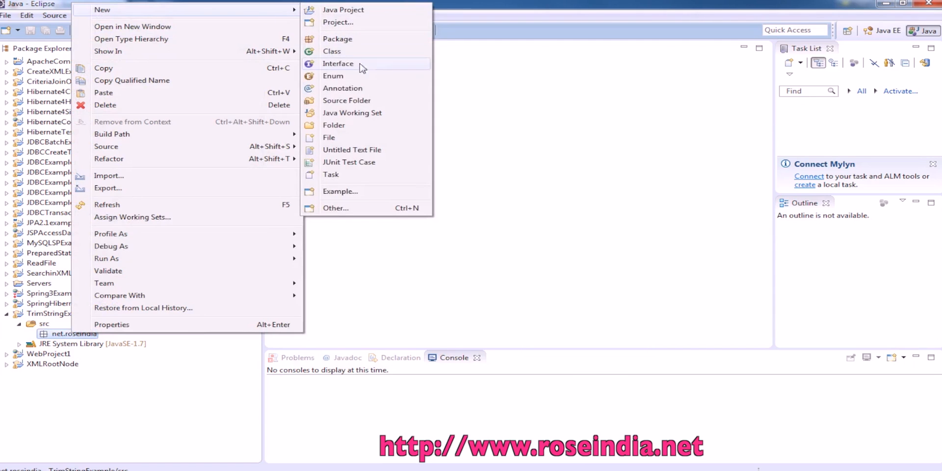
{"action": "mouse_move", "coordinate": [343, 46]}
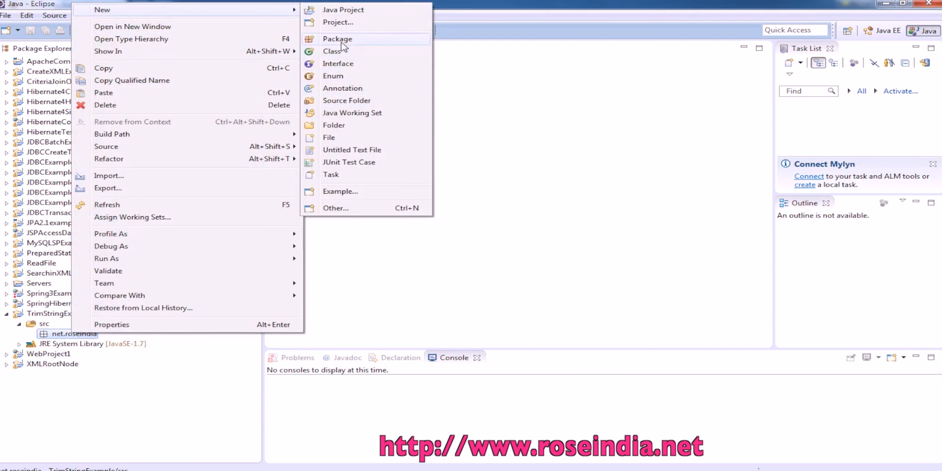
Create class TrimExample in net.roseindia with a public static void main stub
{"action": "left_click", "coordinate": [333, 50]}
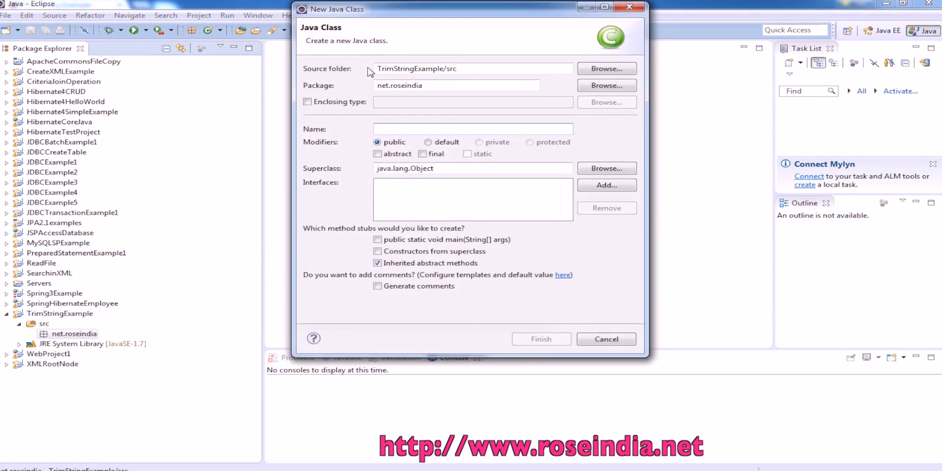
{"action": "type", "text": "Trim"}
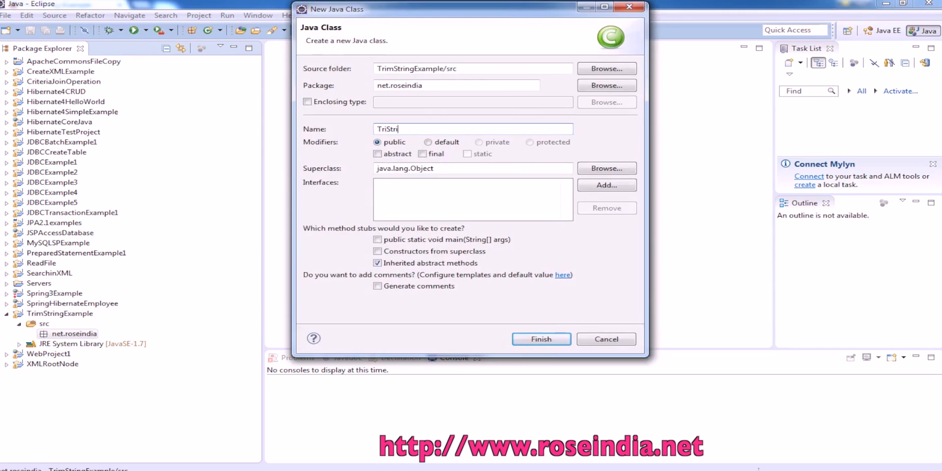
{"action": "key", "text": "BackSpace"}
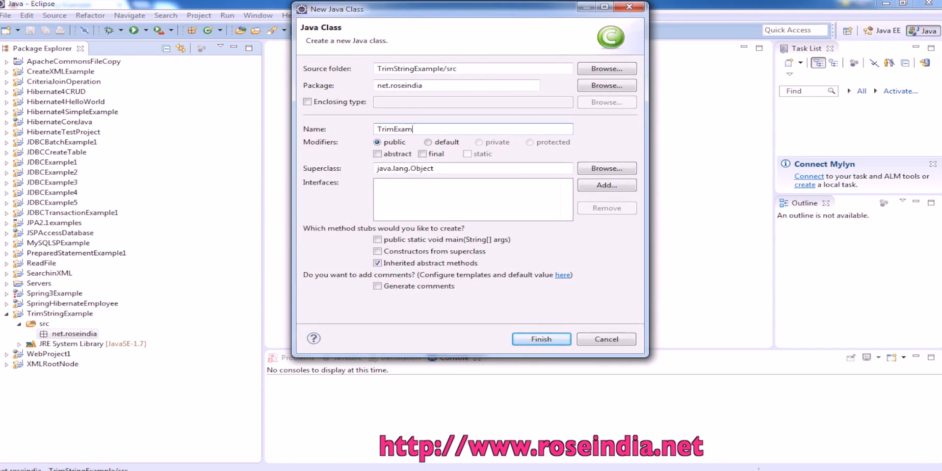
{"action": "type", "text": "ple"}
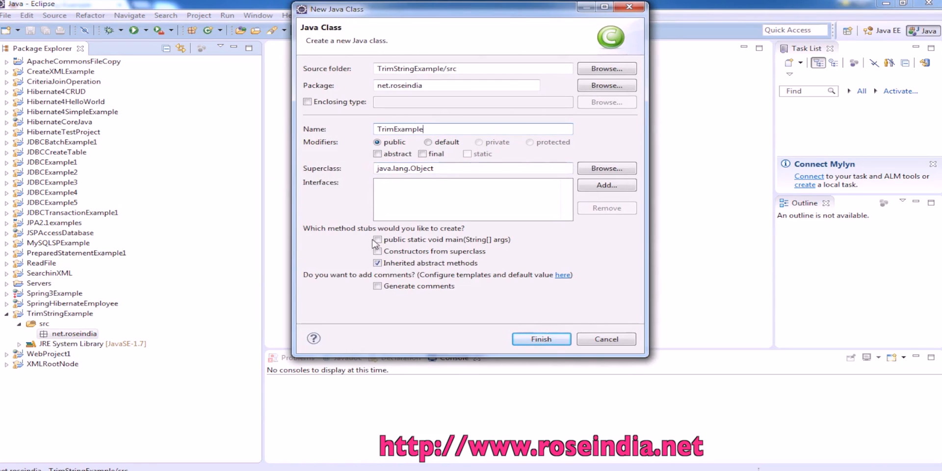
{"action": "left_click", "coordinate": [378, 238]}
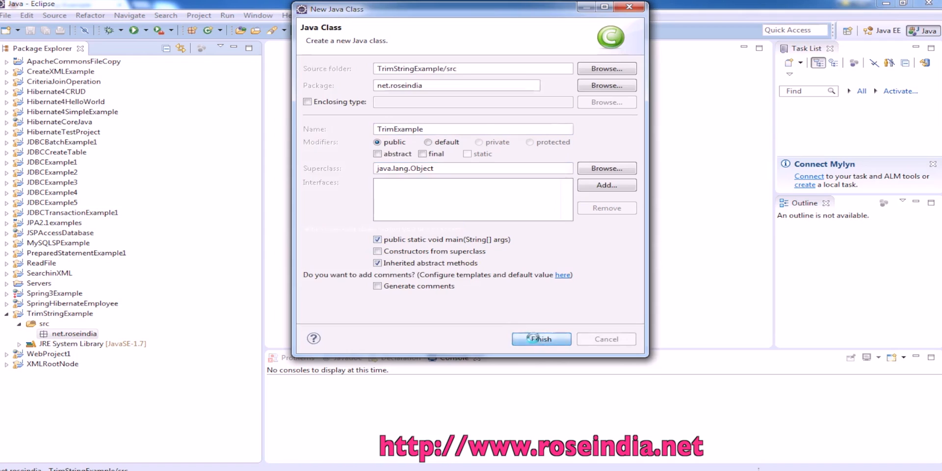
{"action": "left_click", "coordinate": [540, 339]}
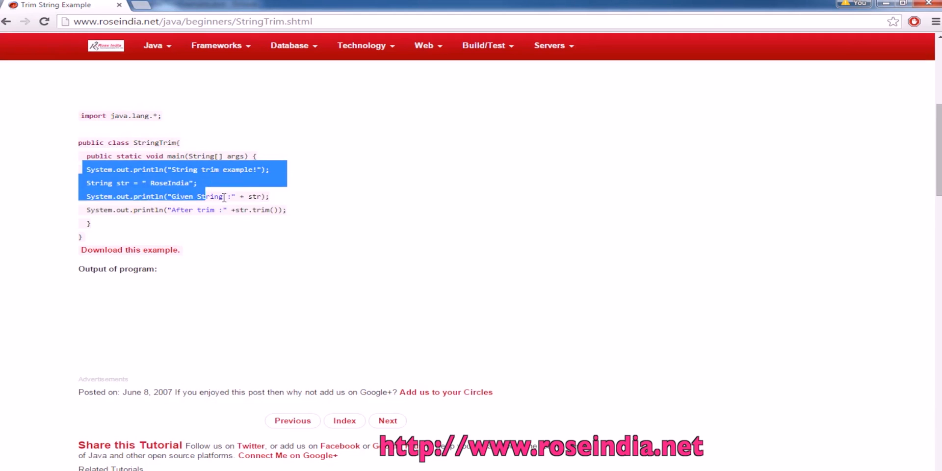
Select the println and trim statements in the tutorial's example code
{"action": "left_click_drag", "start_coordinate": [222, 196], "coordinate": [287, 209]}
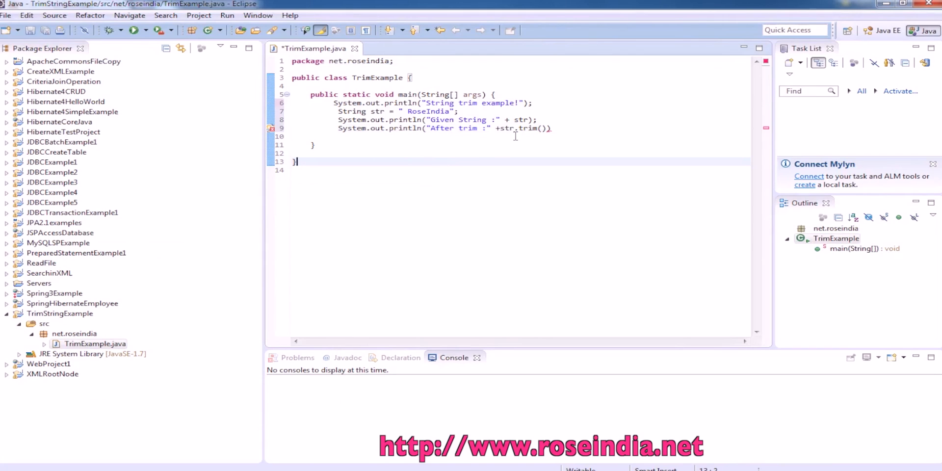
Add the missing semicolon and fix the " RoseIndia " line in TrimExample's main method
{"action": "type", "text": ";"}
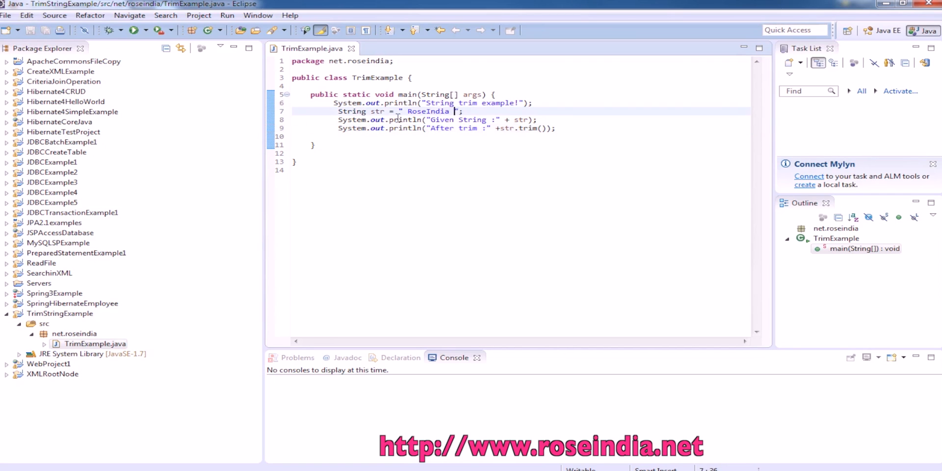
{"action": "double_click", "coordinate": [526, 128]}
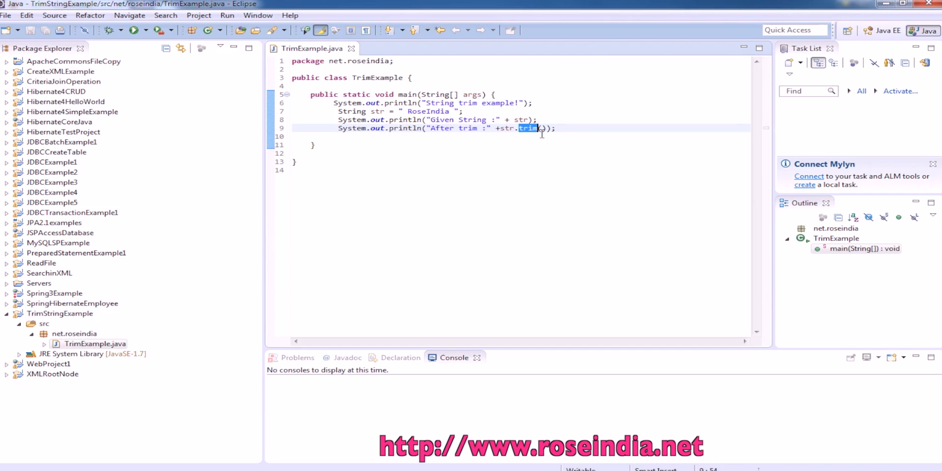
{"action": "left_click", "coordinate": [308, 119]}
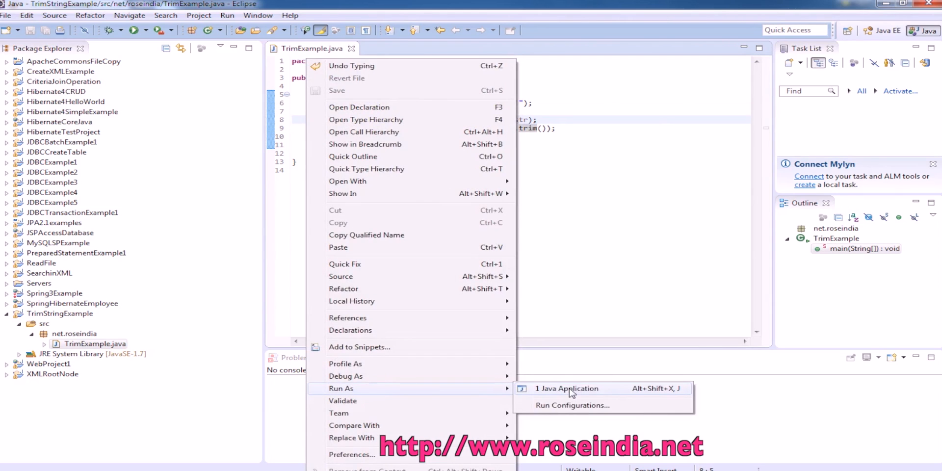
Run TrimExample as a Java Application and view the trimmed output in the Console
{"action": "left_click", "coordinate": [567, 388]}
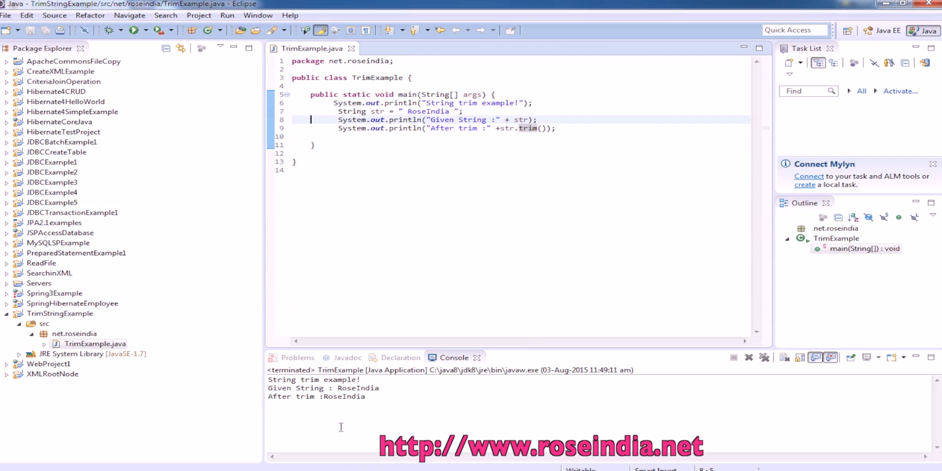
{"action": "double_click", "coordinate": [345, 396]}
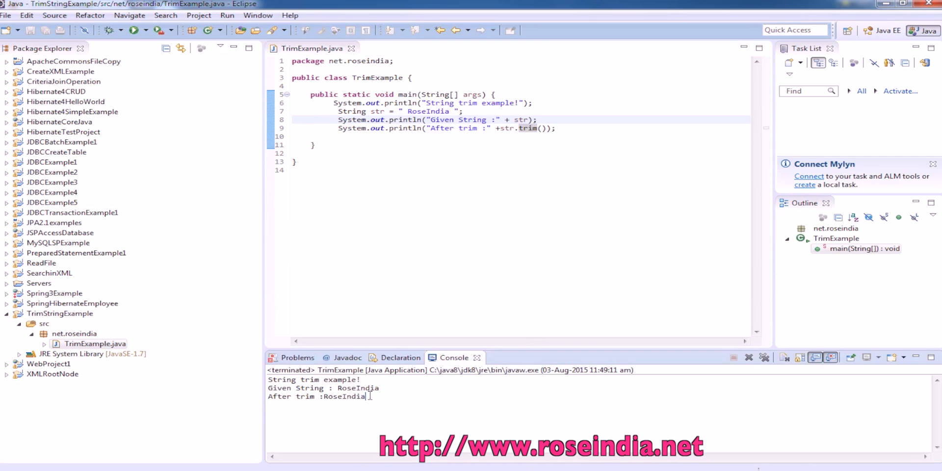
{"action": "mouse_move", "coordinate": [423, 187]}
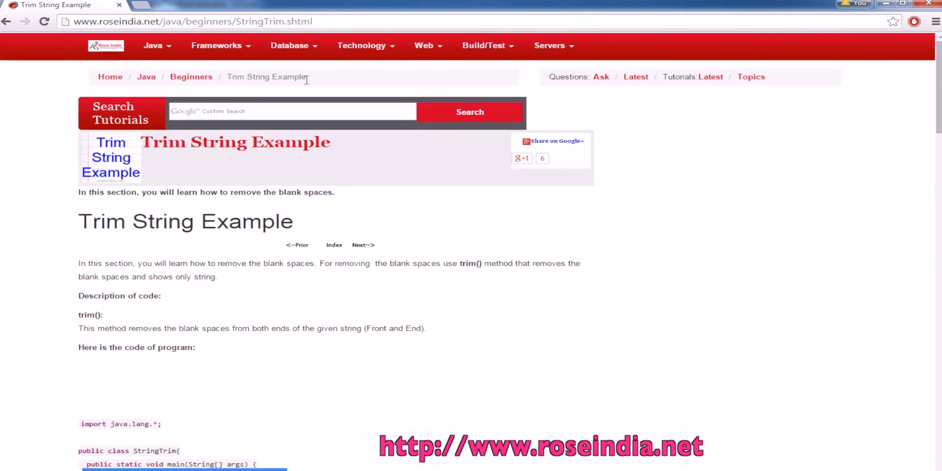
Follow the Java breadcrumb link and scroll through the roseindia.net tutorial listings
{"action": "left_click", "coordinate": [146, 77]}
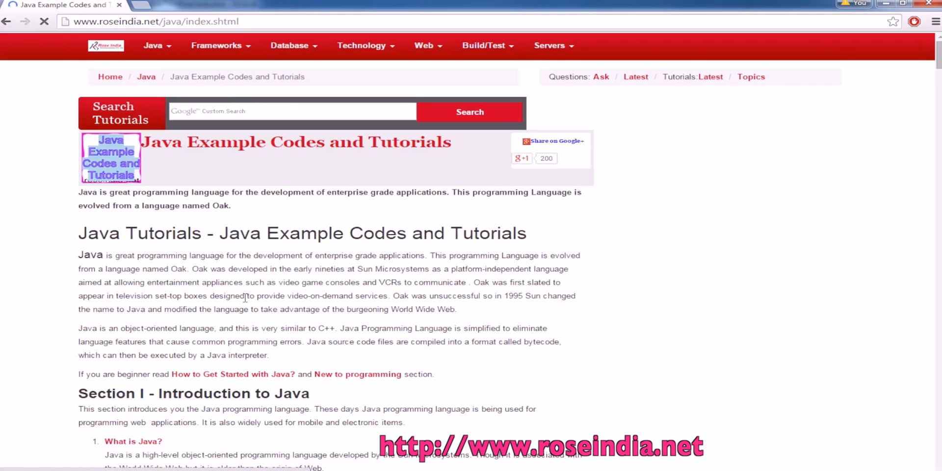
{"action": "scroll", "scroll_direction": "down", "scroll_amount": 3}
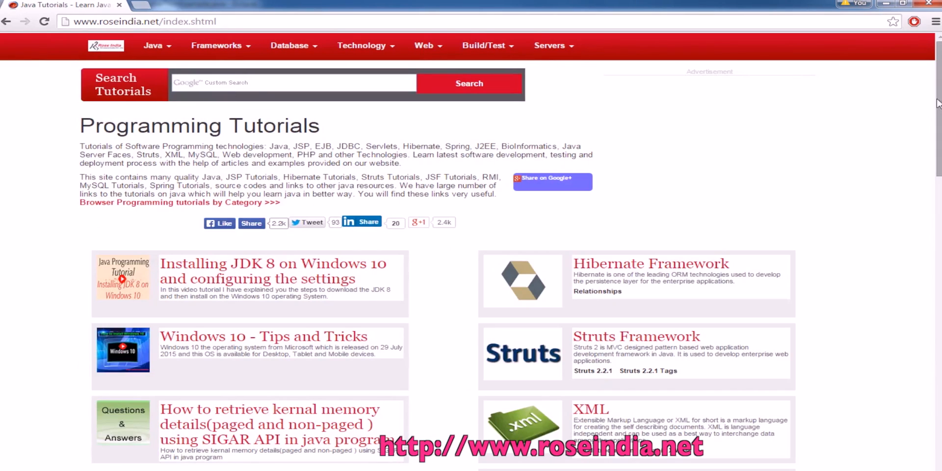
{"action": "scroll", "scroll_direction": "down", "scroll_amount": 3}
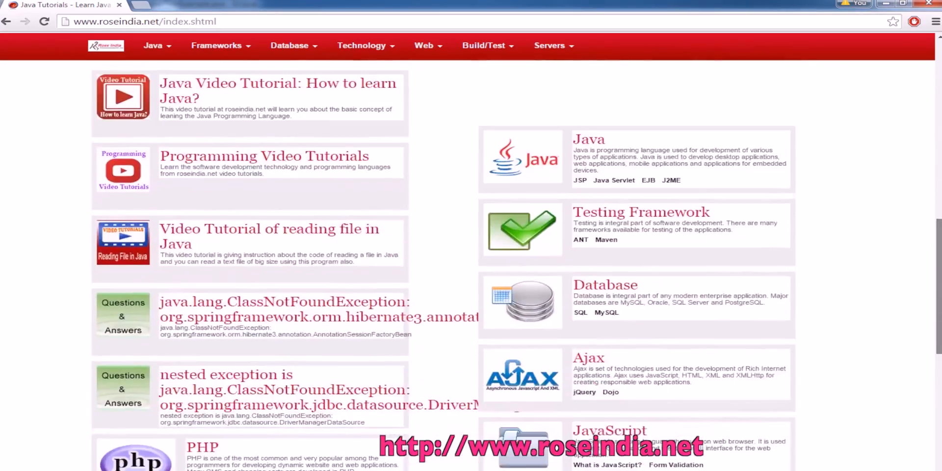
{"action": "scroll", "scroll_direction": "down", "scroll_amount": 3}
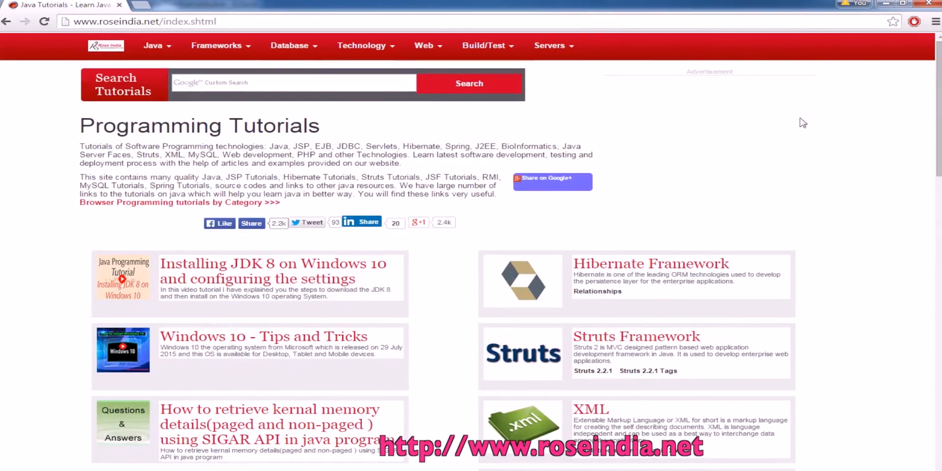
{"action": "mouse_move", "coordinate": [309, 277]}
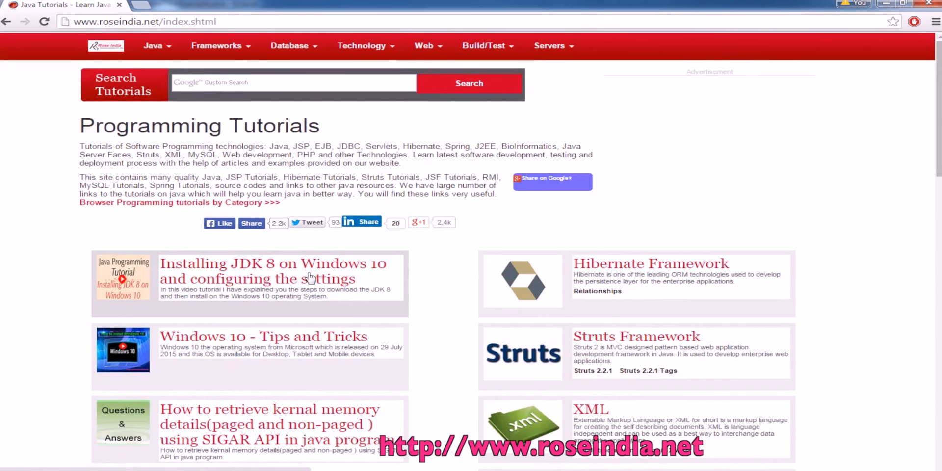